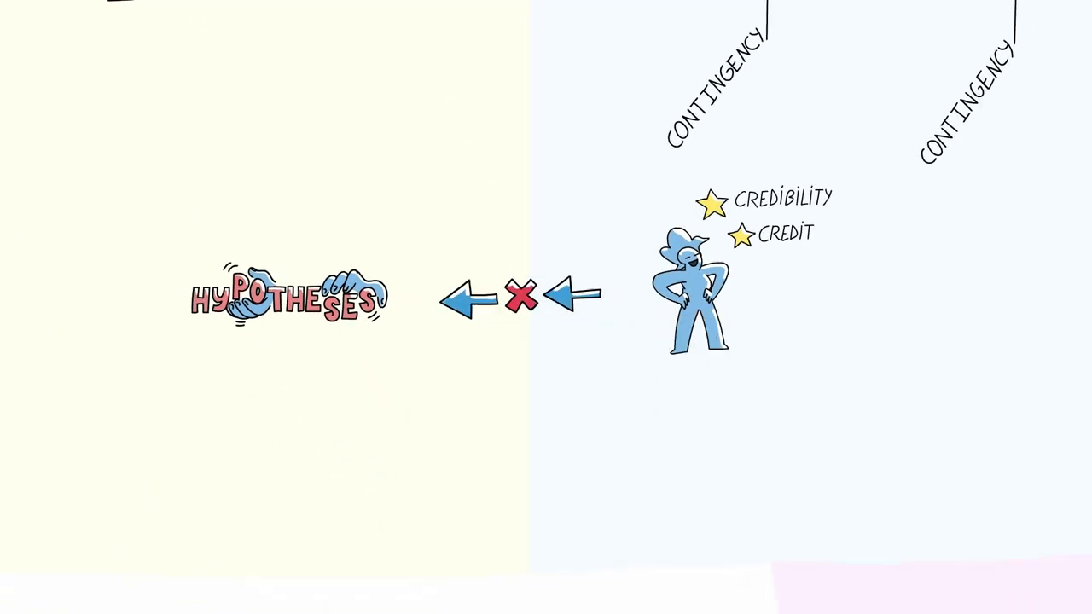
scroll(down, 3)
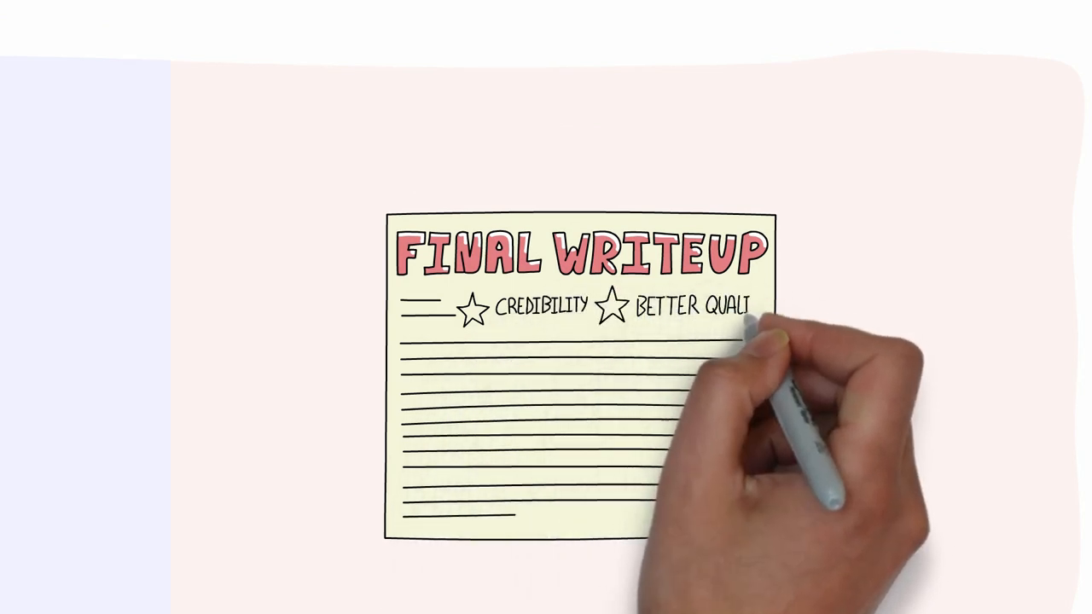
scroll(down, 3)
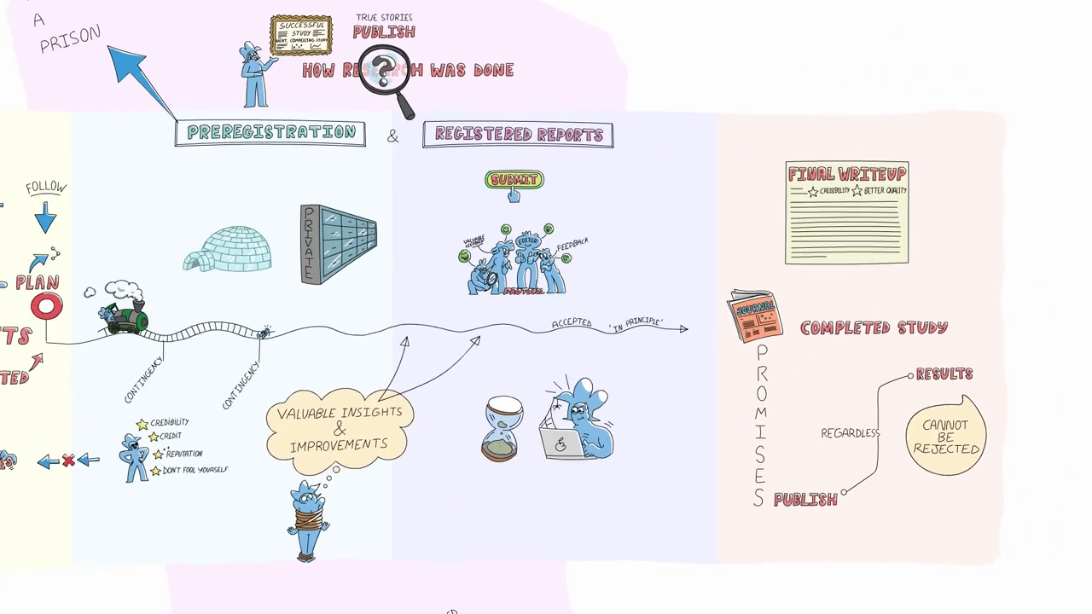